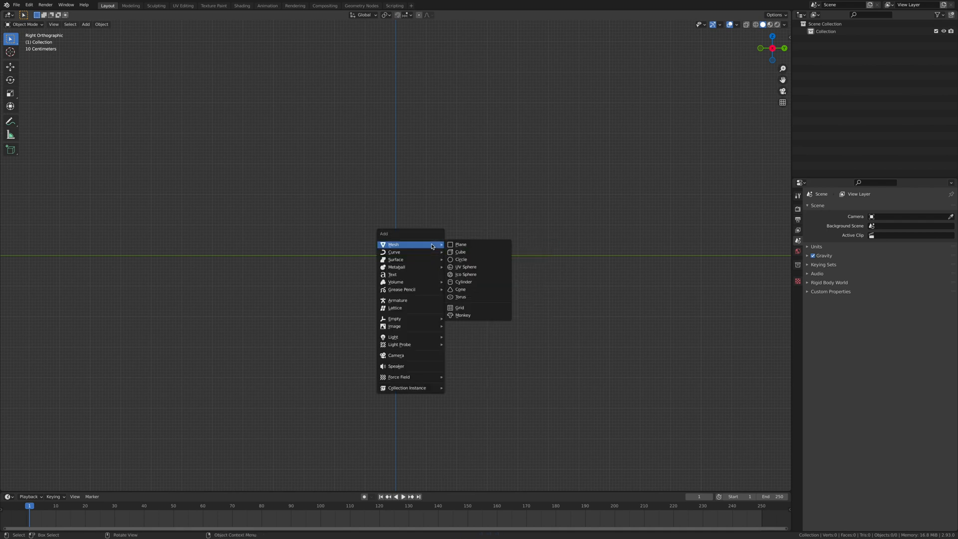
mouse_move(467, 268)
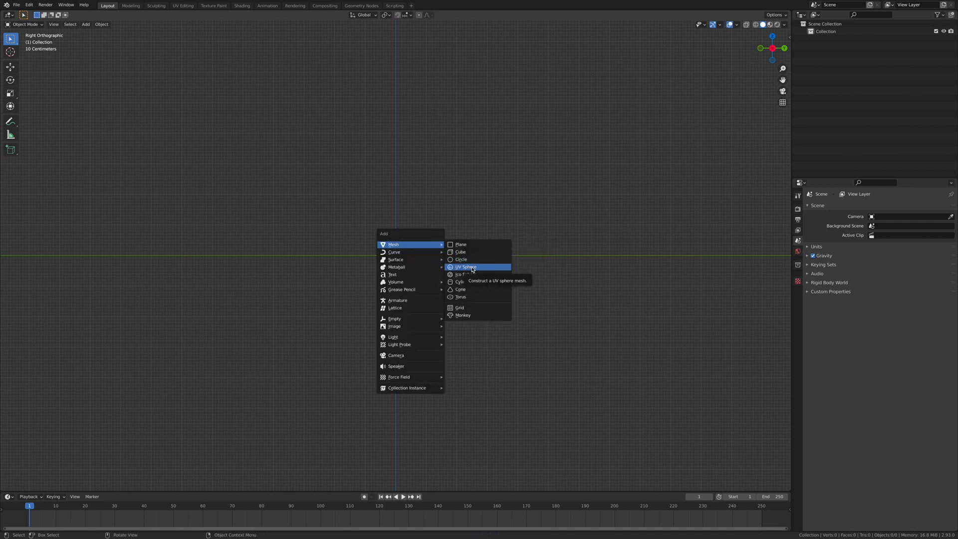
Add a UV sphere at the world origin of the empty scene
click(466, 268)
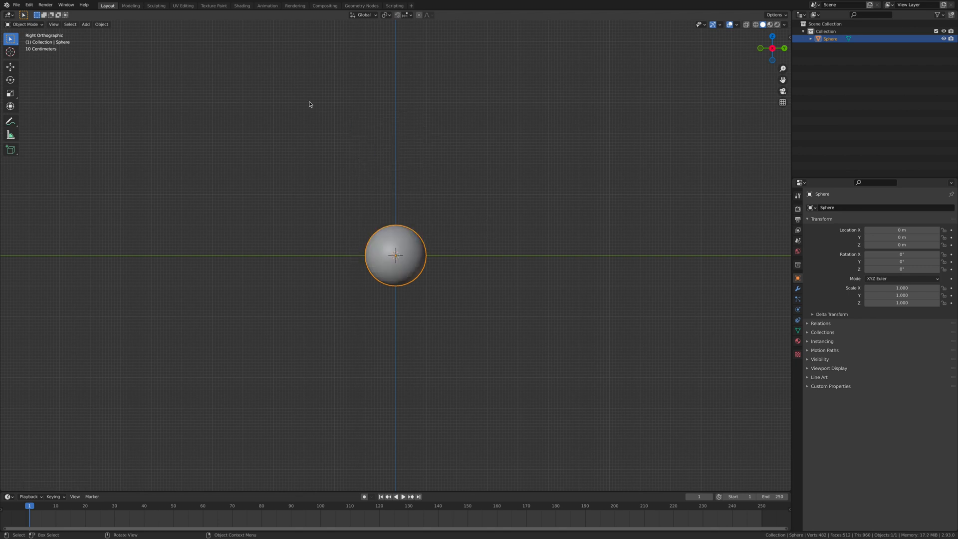
mouse_move(265, 57)
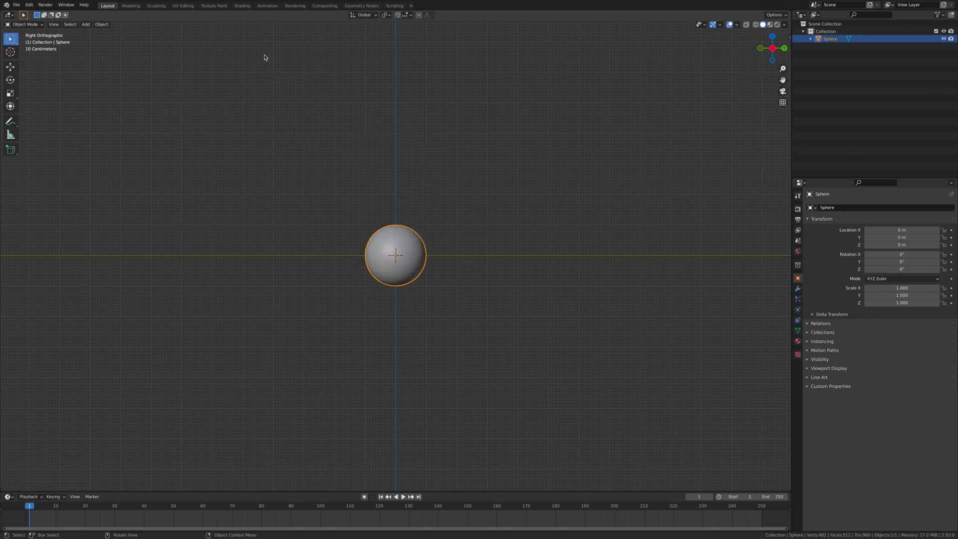
In the Shading workspace with preview lighting, enable Eevee Ambient Occlusion and Screen Space Reflections
click(242, 6)
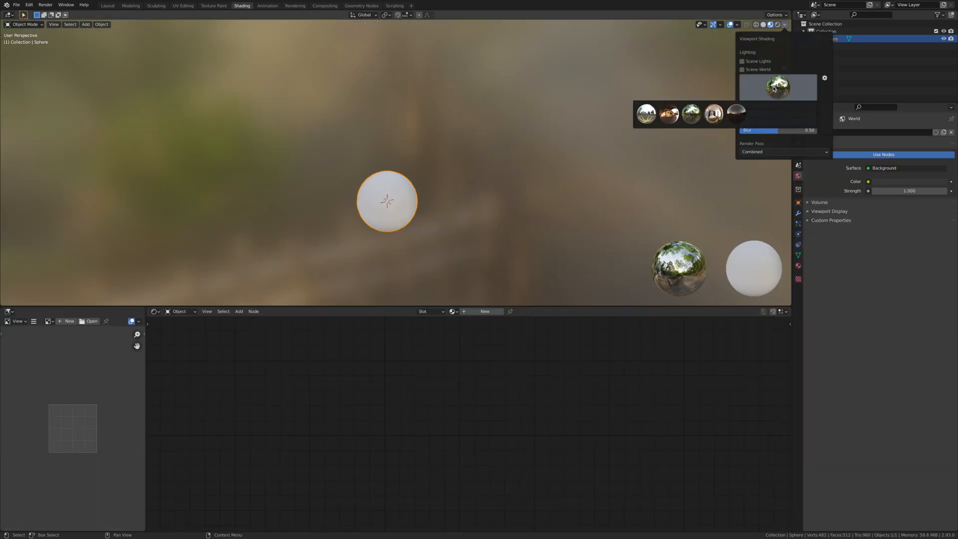
click(737, 111)
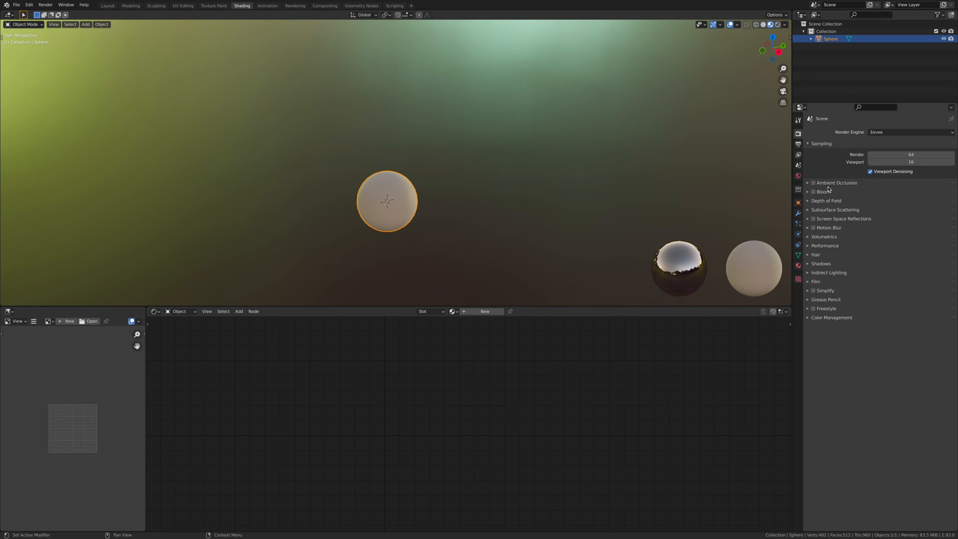
click(814, 183)
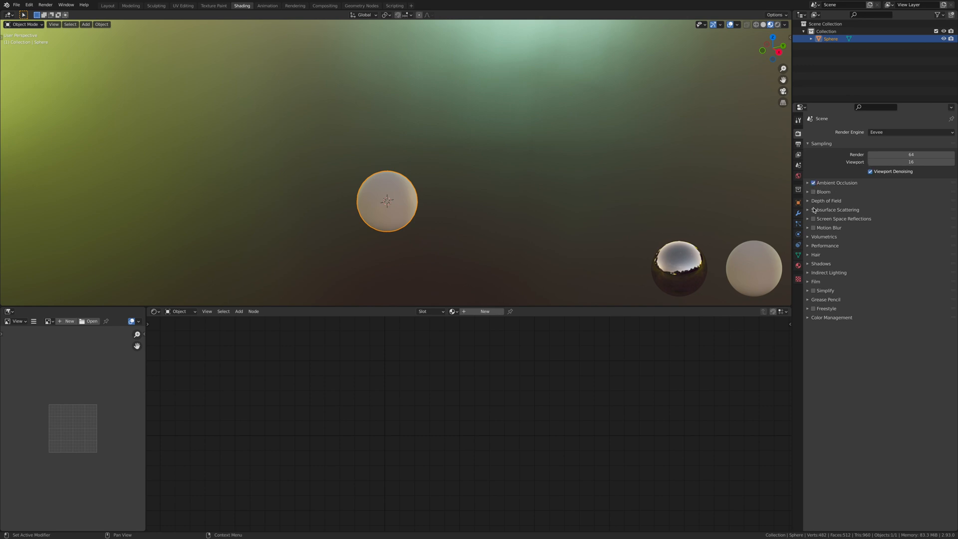
click(808, 218)
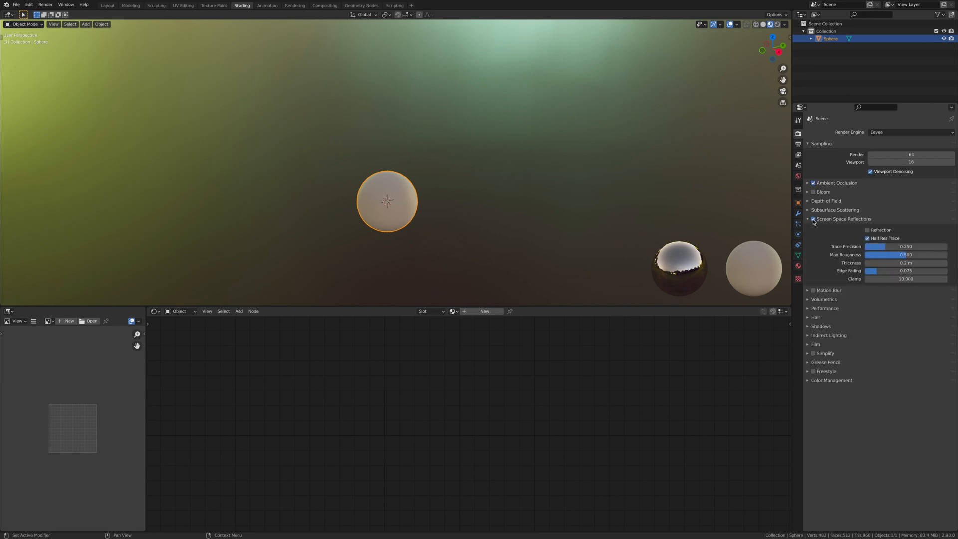
click(809, 219)
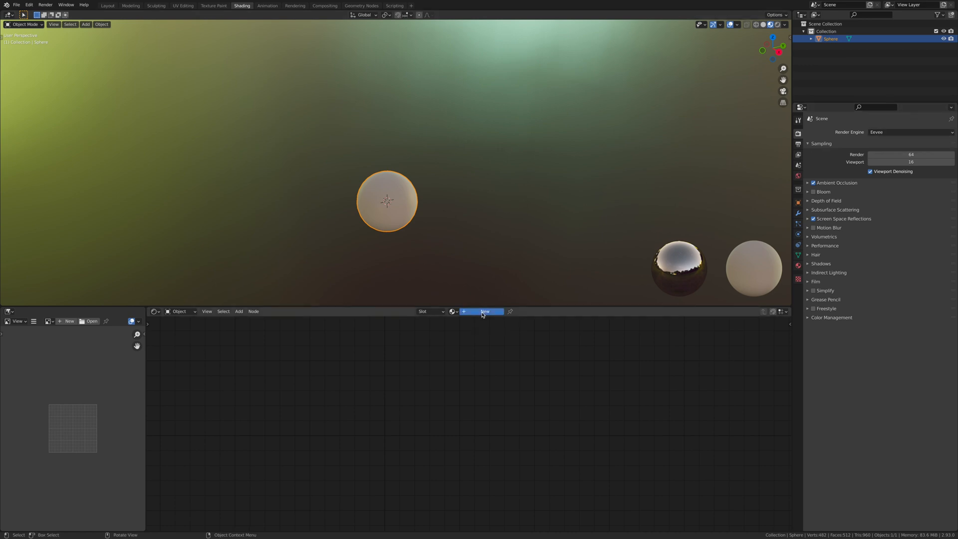
Create a new sphere material and wire a Bump node into the Principled BSDF Normal input
click(485, 312)
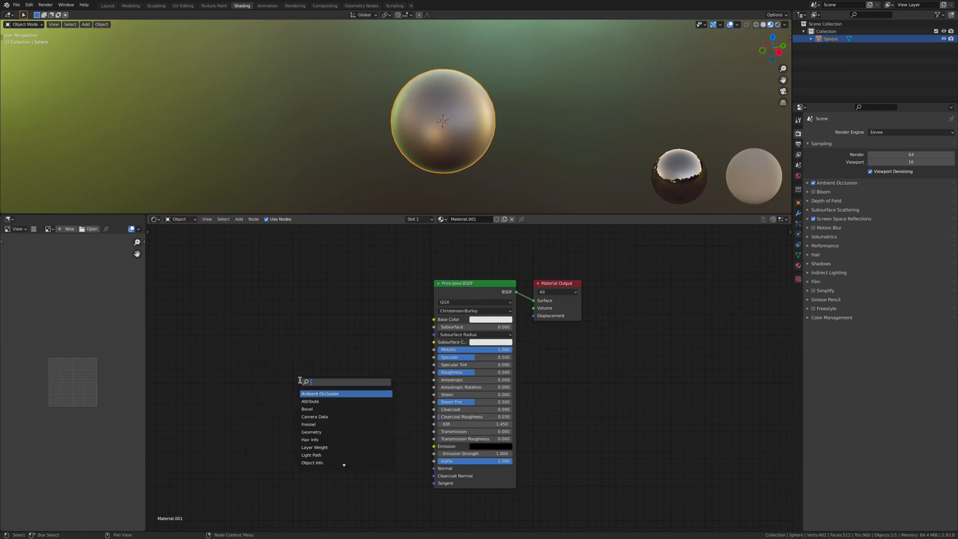
text(bump)
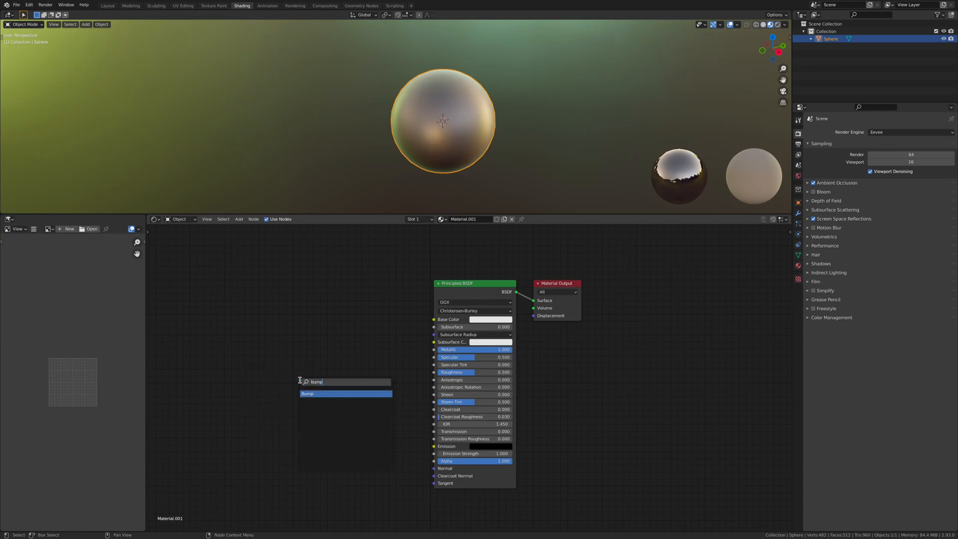
click(308, 393)
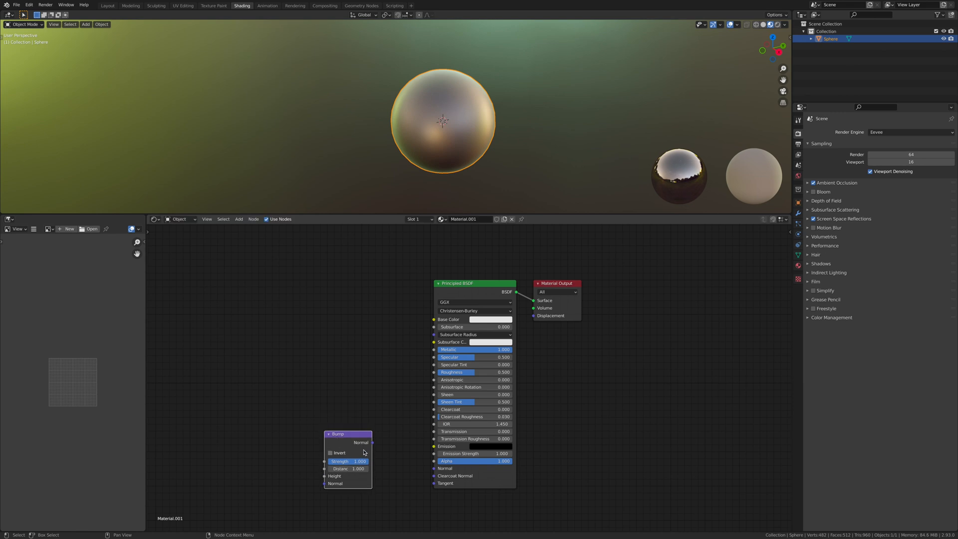
drag(372, 443, 435, 468)
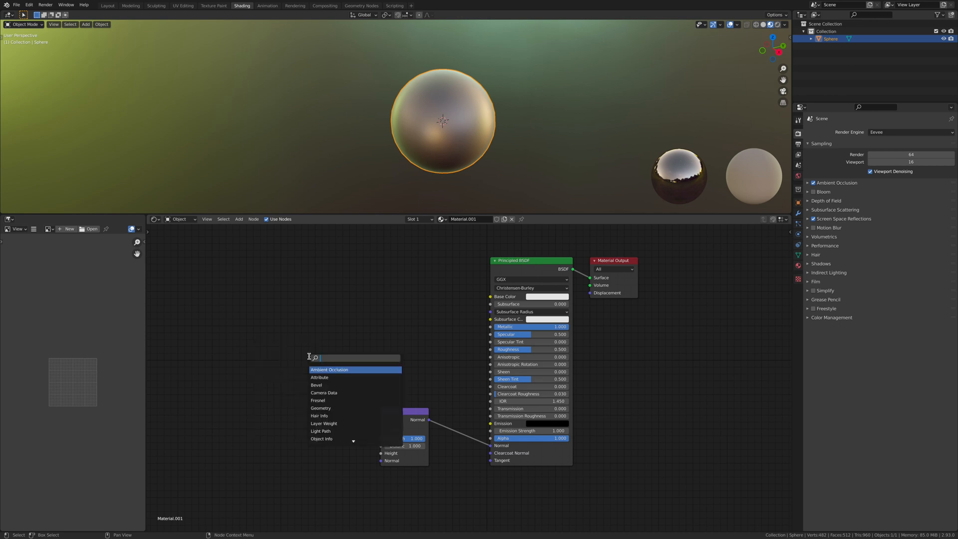
Add a Wave Texture feeding the Bump height at strength 0.15, placed left of the bump
text(wave)
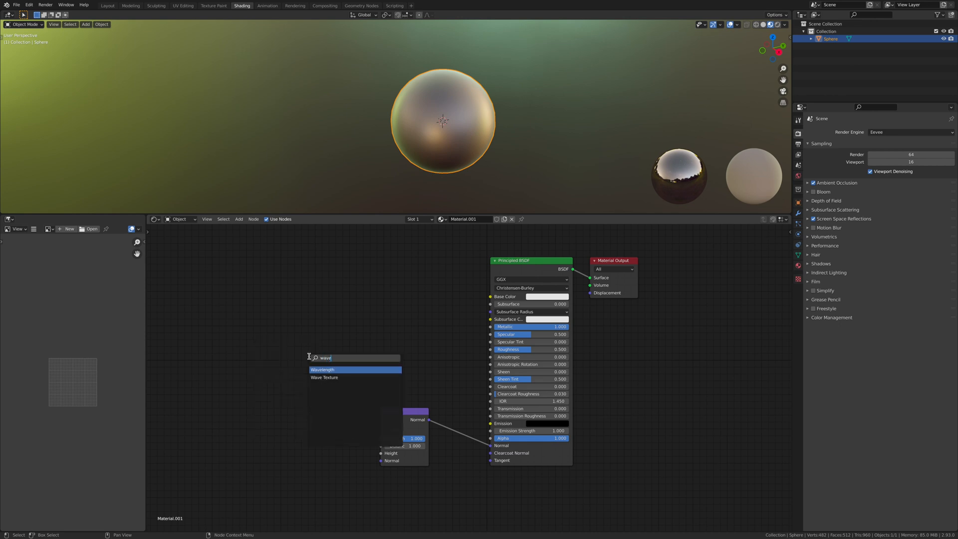
click(324, 377)
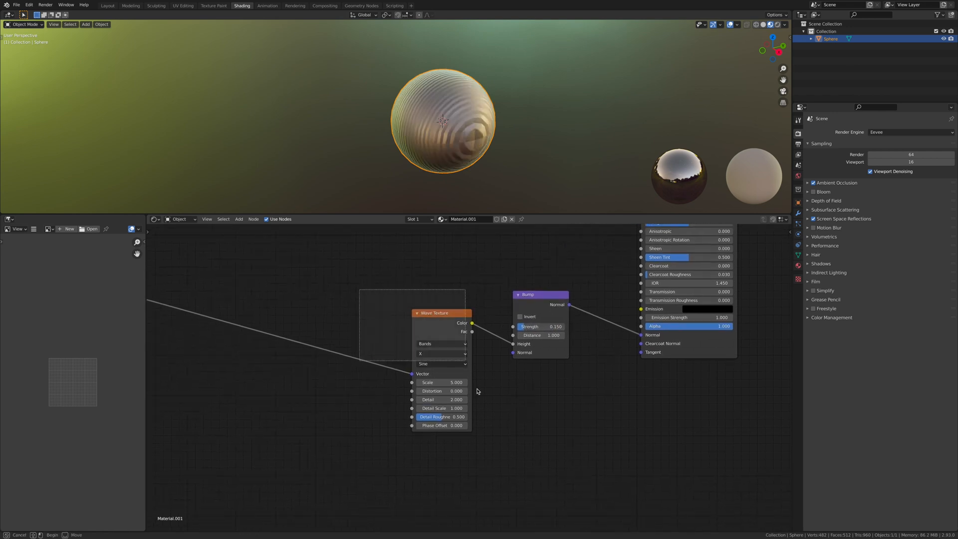
drag(434, 313, 318, 287)
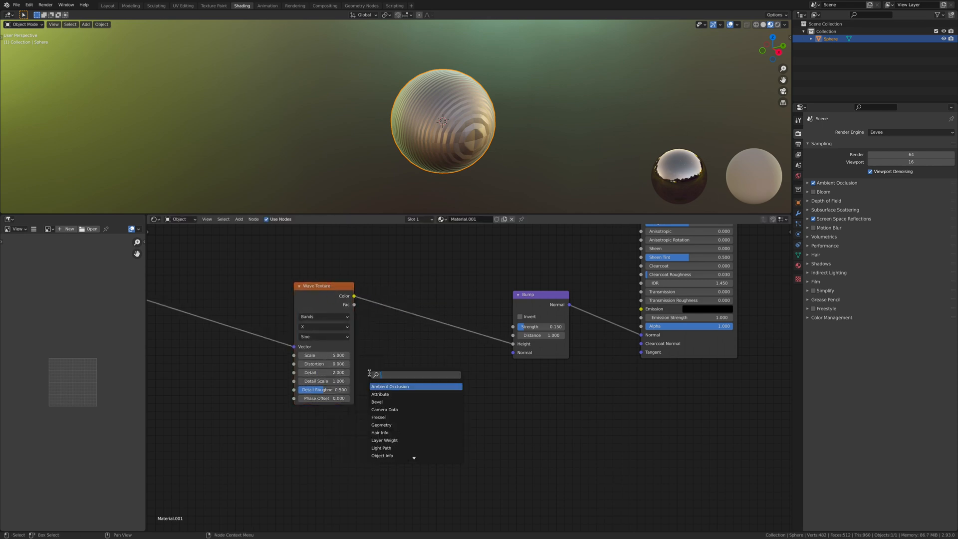
Insert a ColorRamp before the bump and set the wave distortion to about 81 with a larger scale
text(colo)
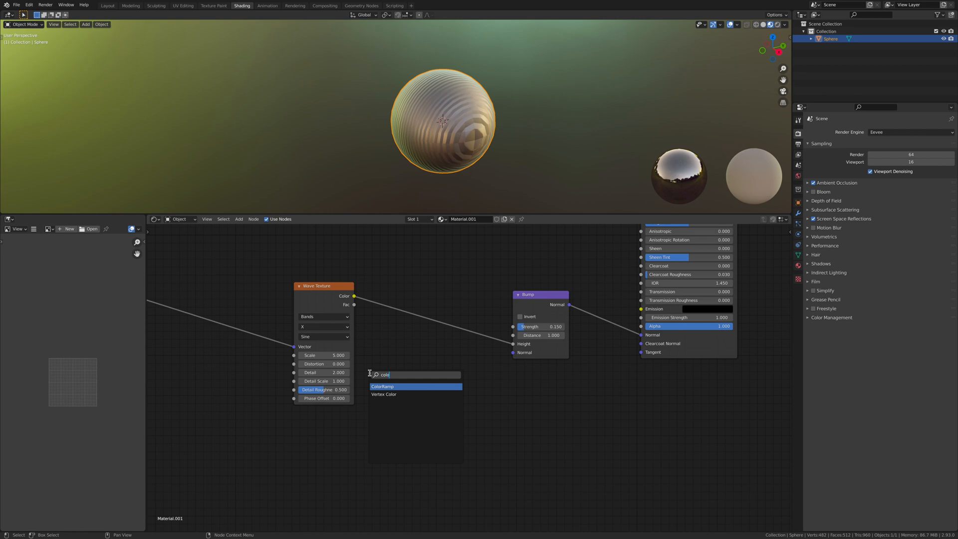
click(382, 387)
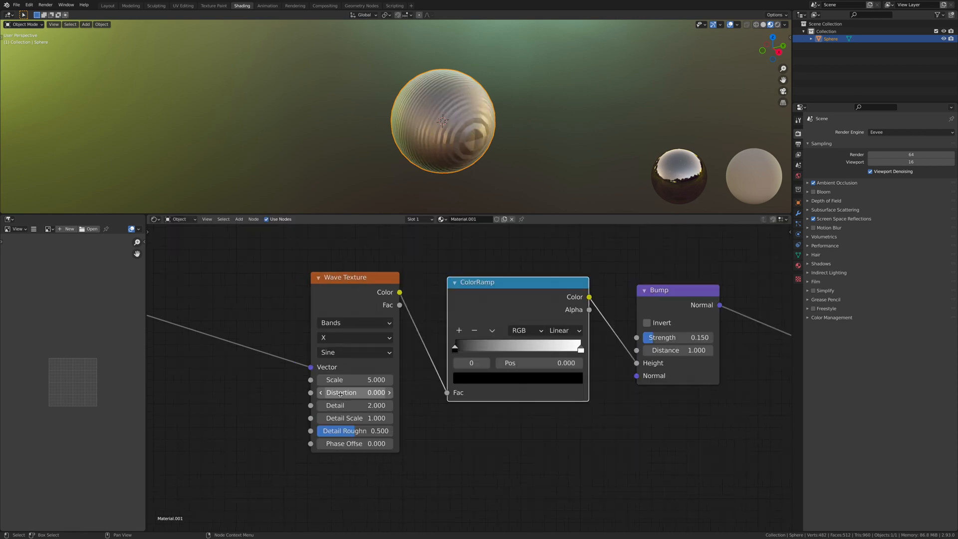
drag(355, 393, 379, 392)
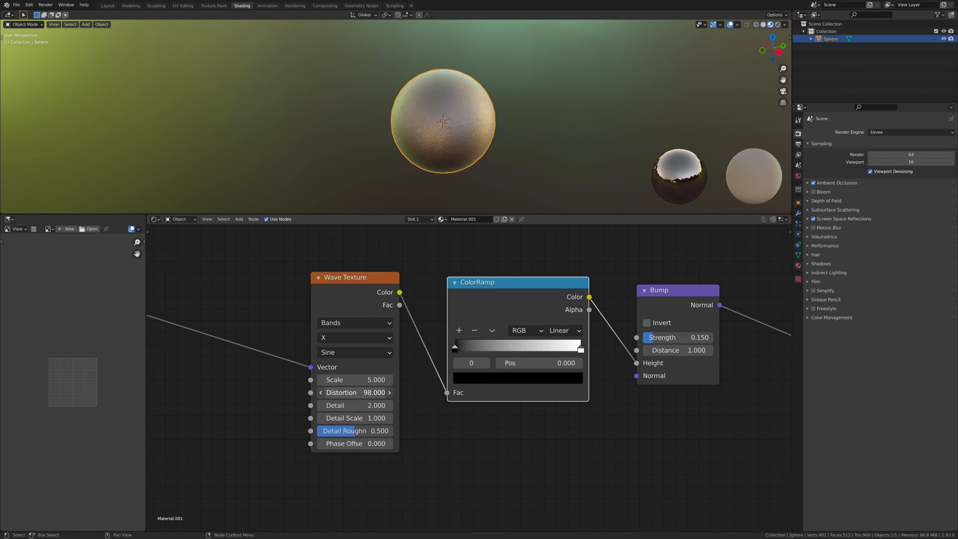
drag(366, 392, 342, 392)
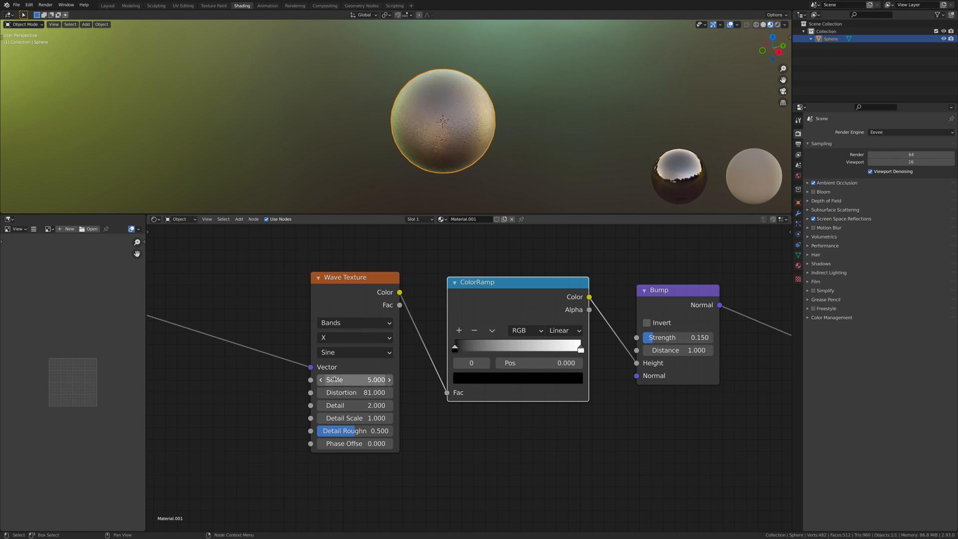
drag(343, 379, 380, 379)
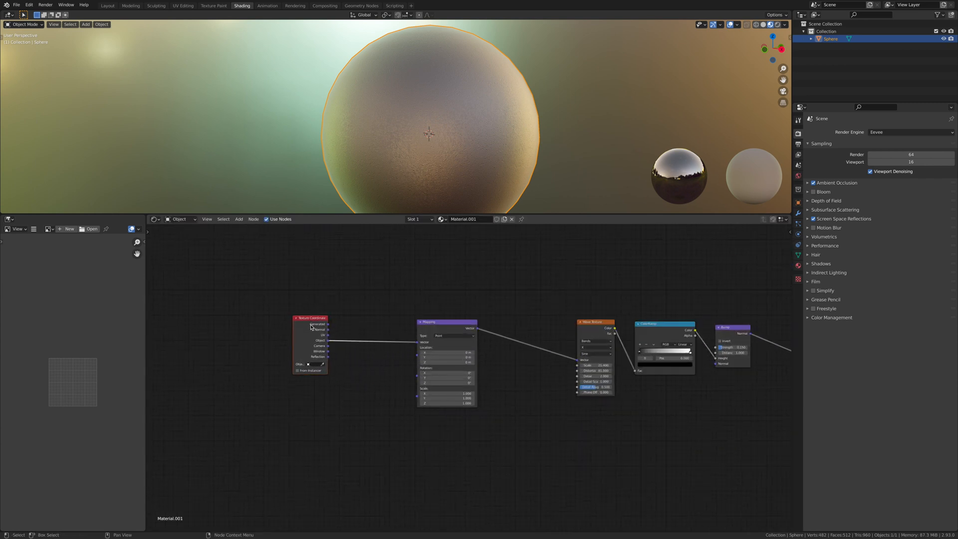
Add a Noise Texture into the wave's mapping and shift a ColorRamp stop for more contrast
click(238, 218)
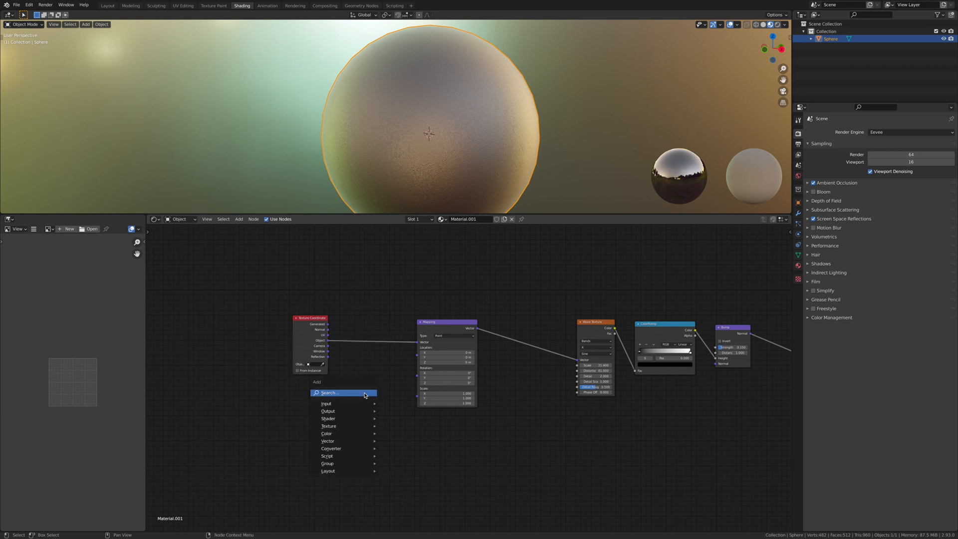
click(328, 393)
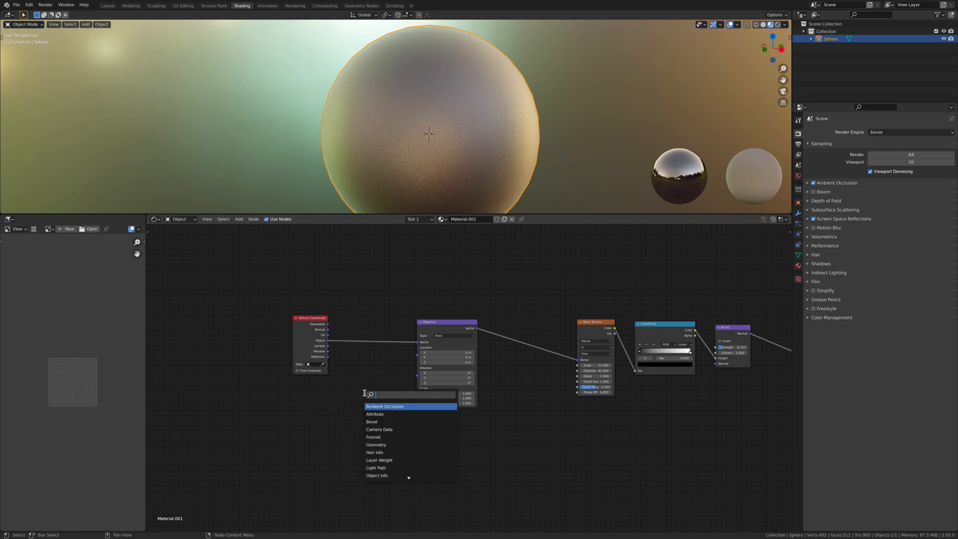
text(no)
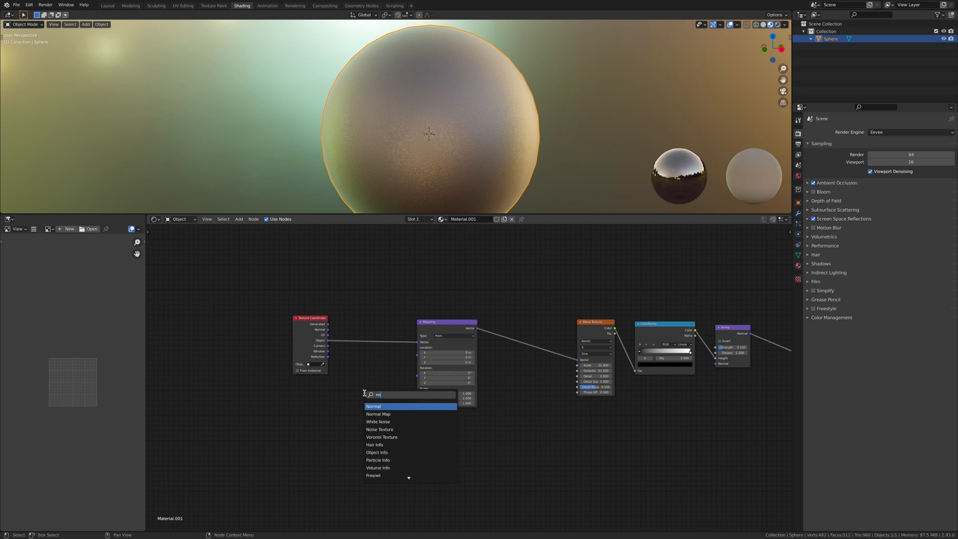
click(381, 430)
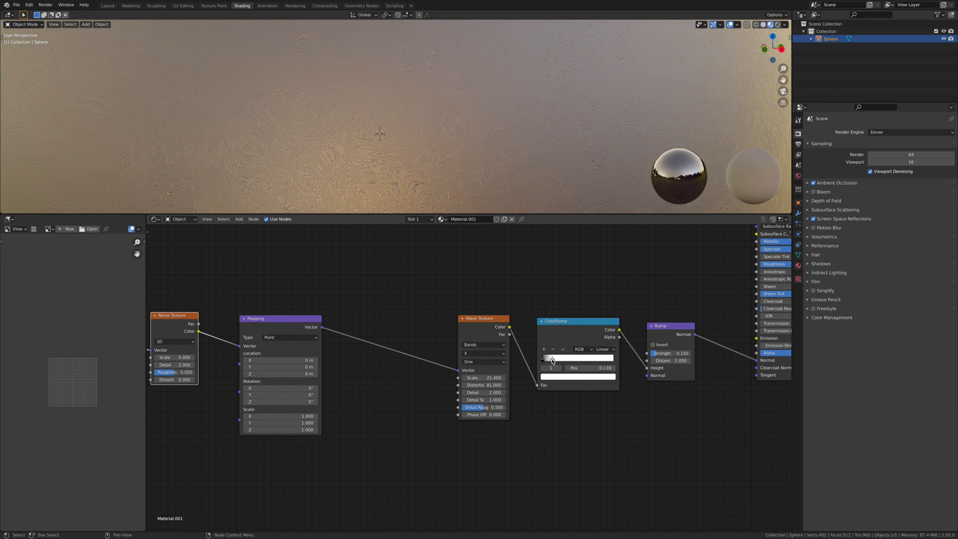
drag(551, 358, 579, 357)
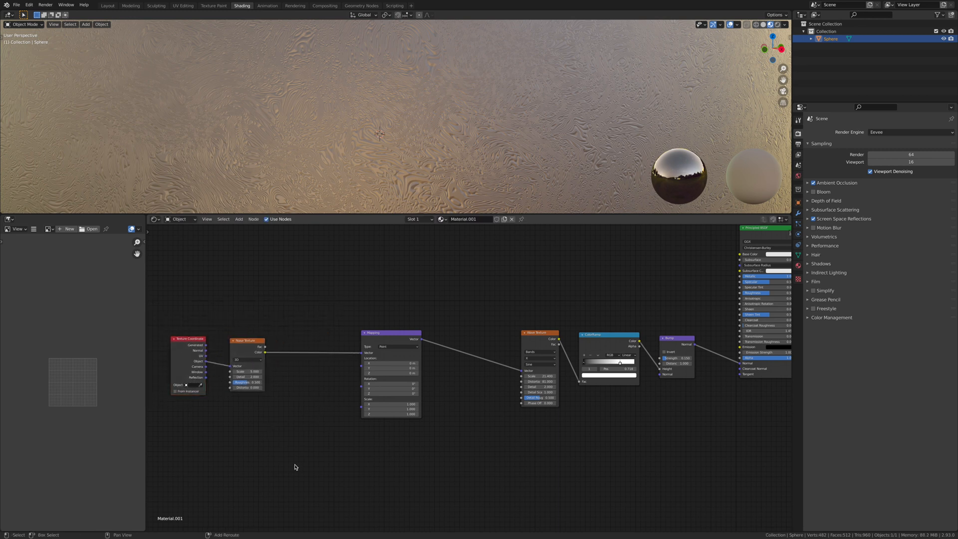
click(295, 466)
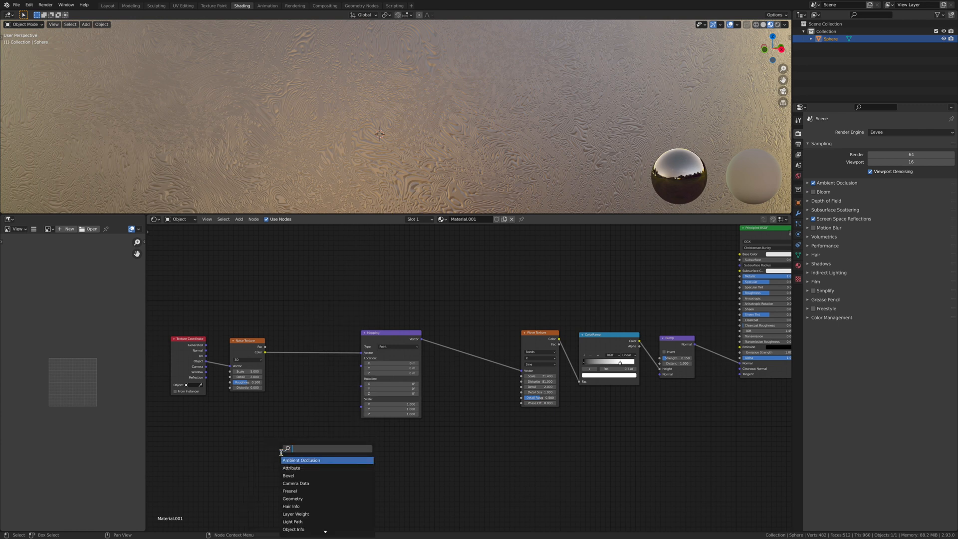
Add a MixRGB node after the Noise Texture and wire the coordinates into it
text(mix)
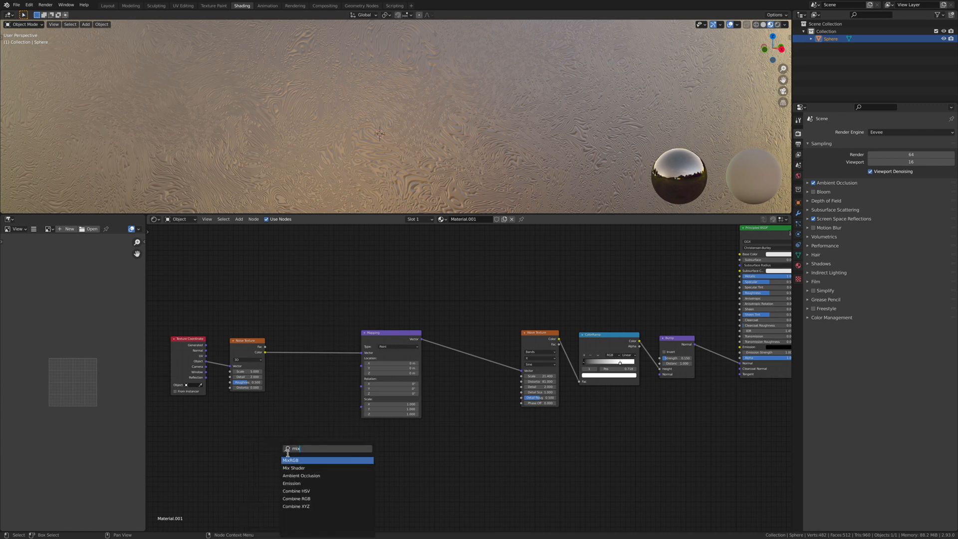
click(290, 460)
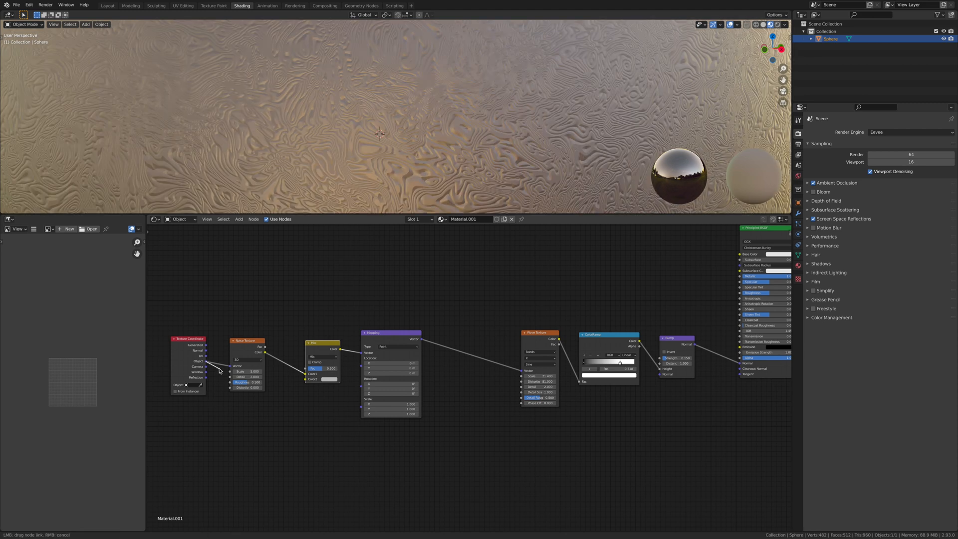
drag(207, 363, 308, 379)
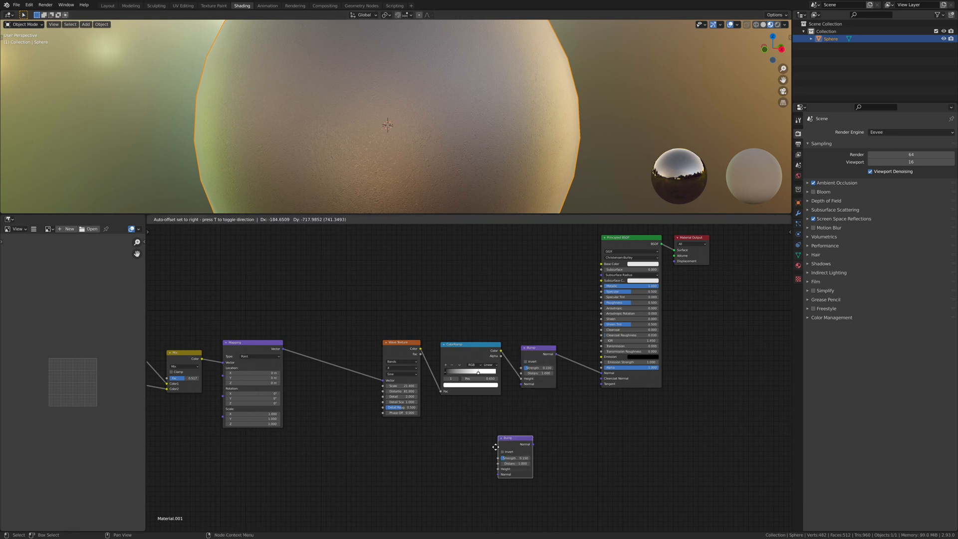
Chain a second Bump into the first bump's Normal and drive its height with a Voronoi Distance output
drag(515, 438, 452, 454)
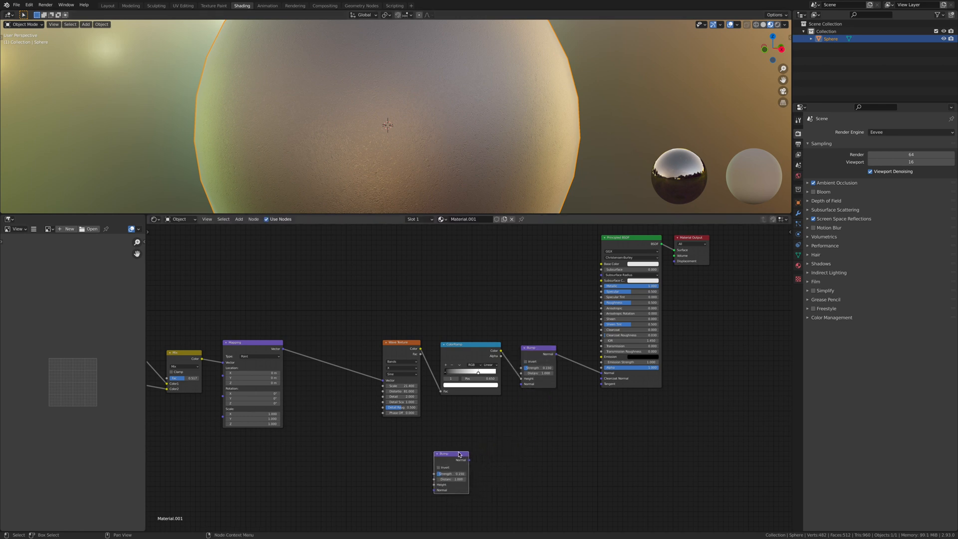
drag(468, 459, 518, 408)
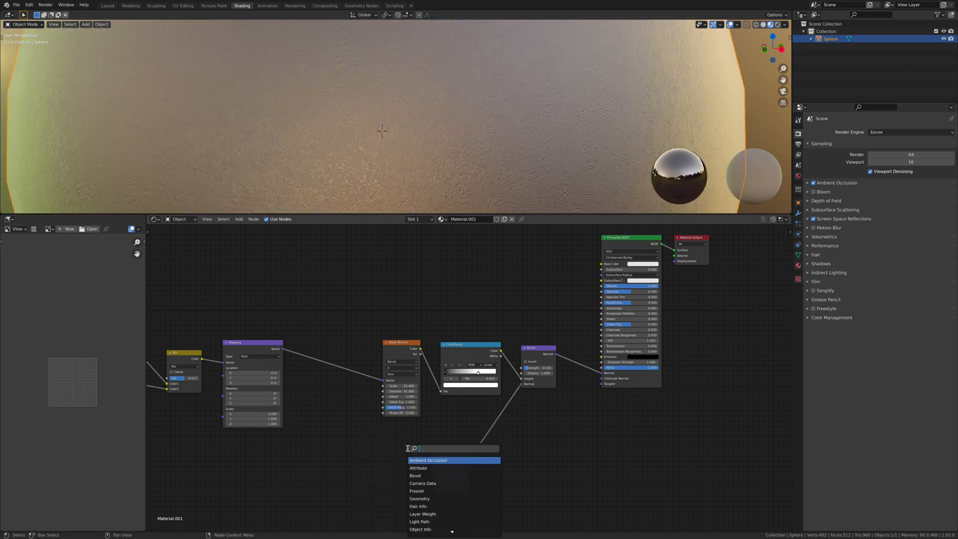
text(vor)
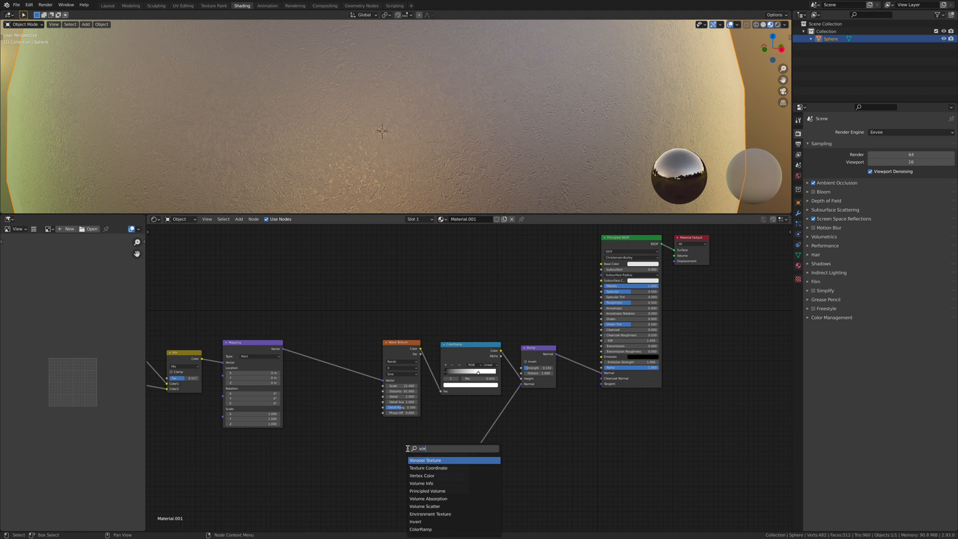
click(425, 460)
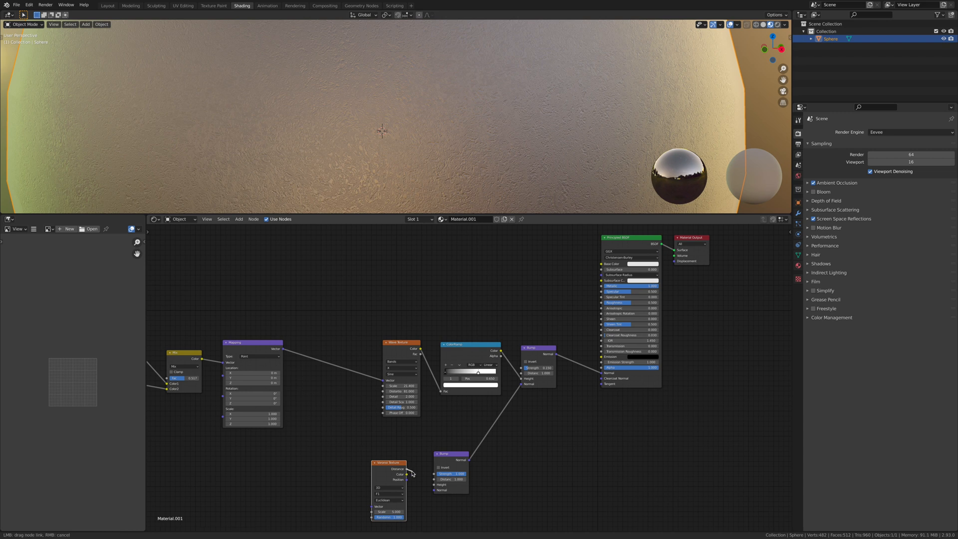
drag(408, 474, 435, 489)
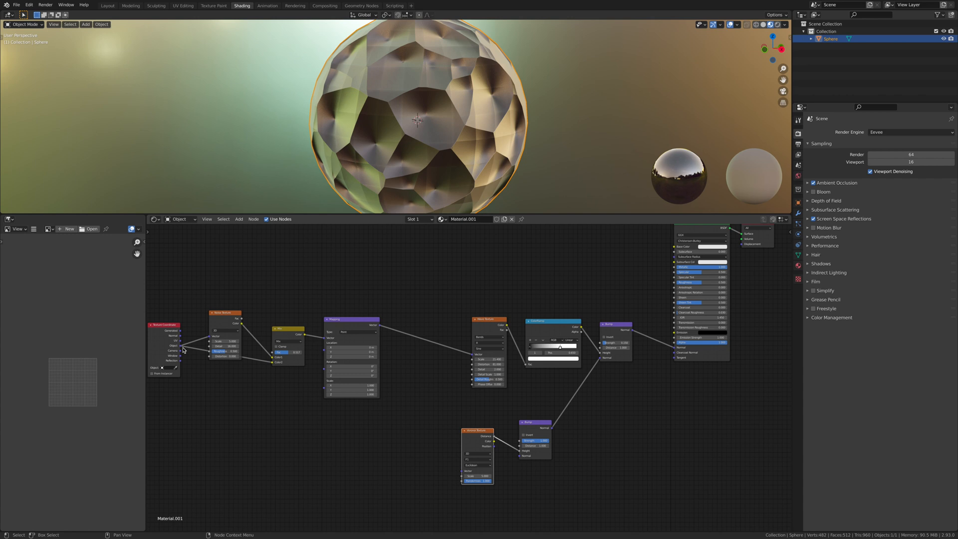
Feed Texture Coordinate Object into the Voronoi vector and set its metric to Minkowski
drag(182, 349, 309, 418)
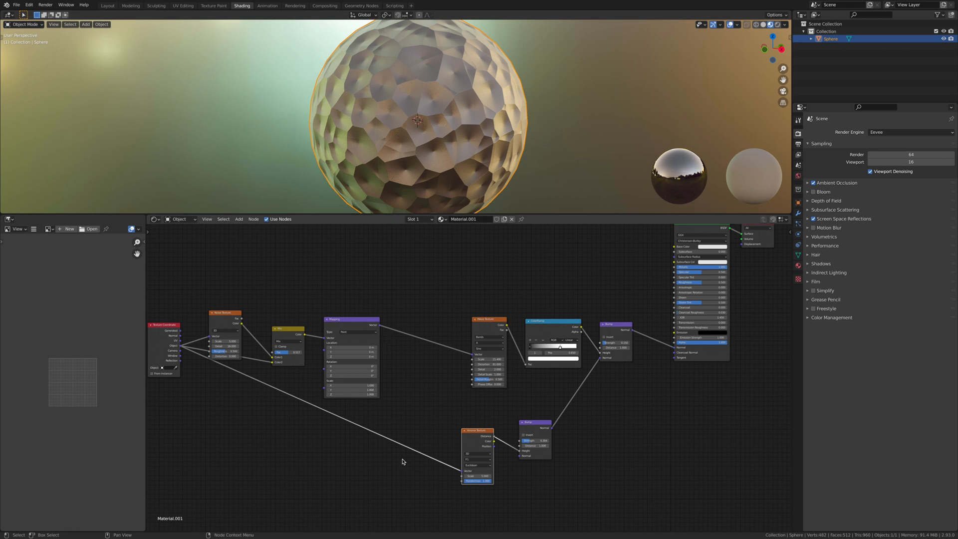
click(479, 466)
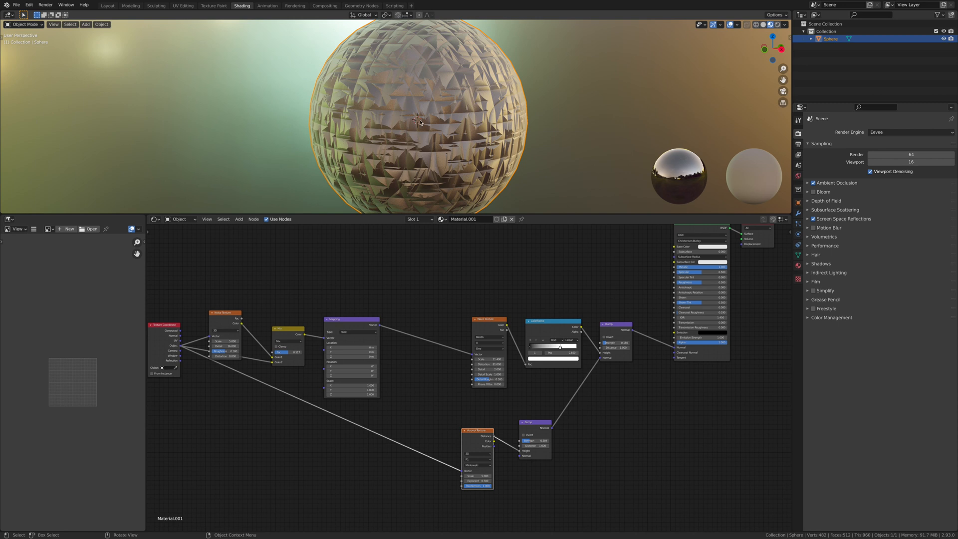
mouse_move(432, 415)
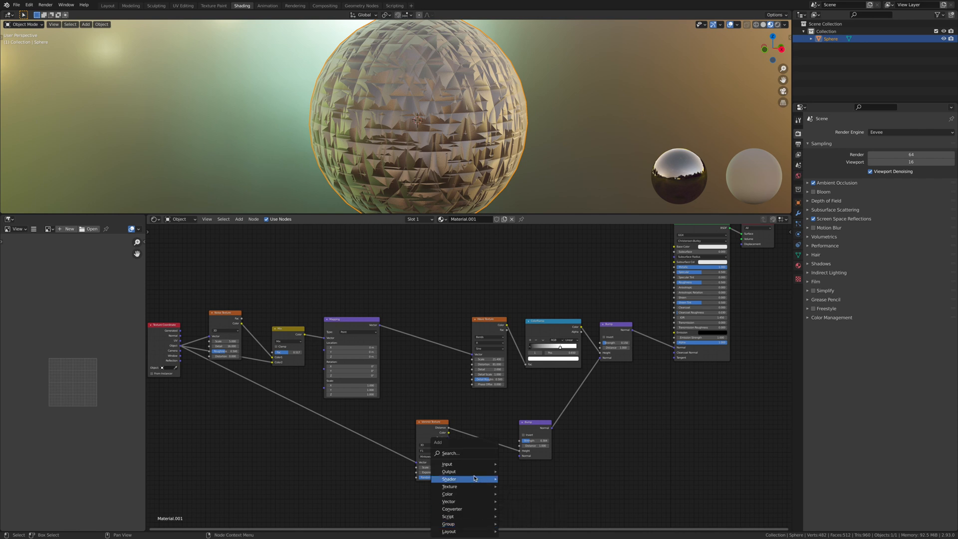
Threshold the Voronoi distance with a tightened ColorRamp ending at 1.000 and adjust the Voronoi scale
text(colo)
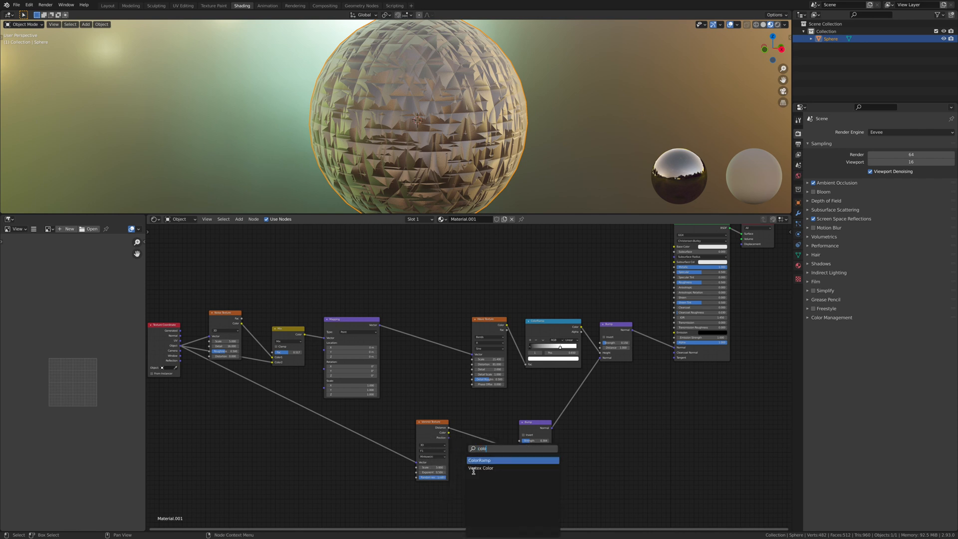
click(480, 460)
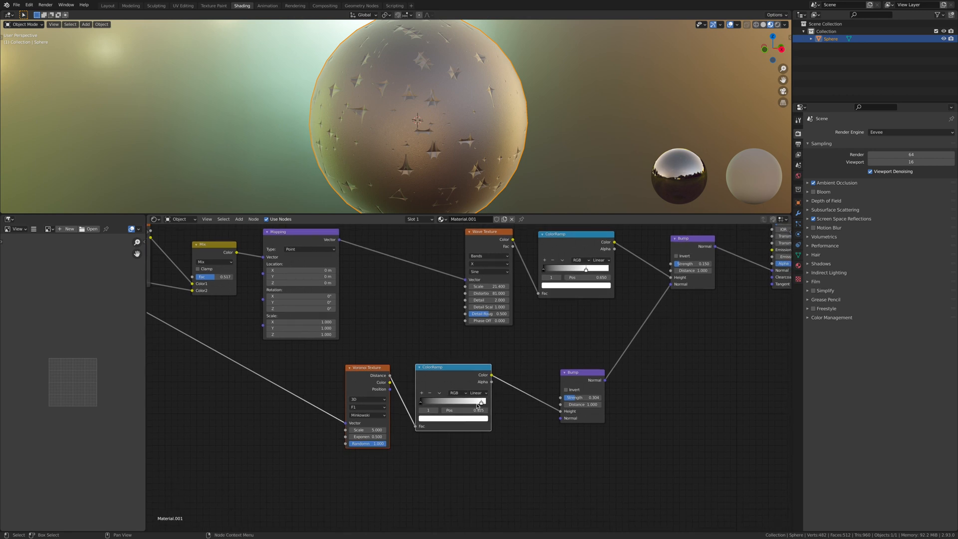
drag(481, 401, 431, 402)
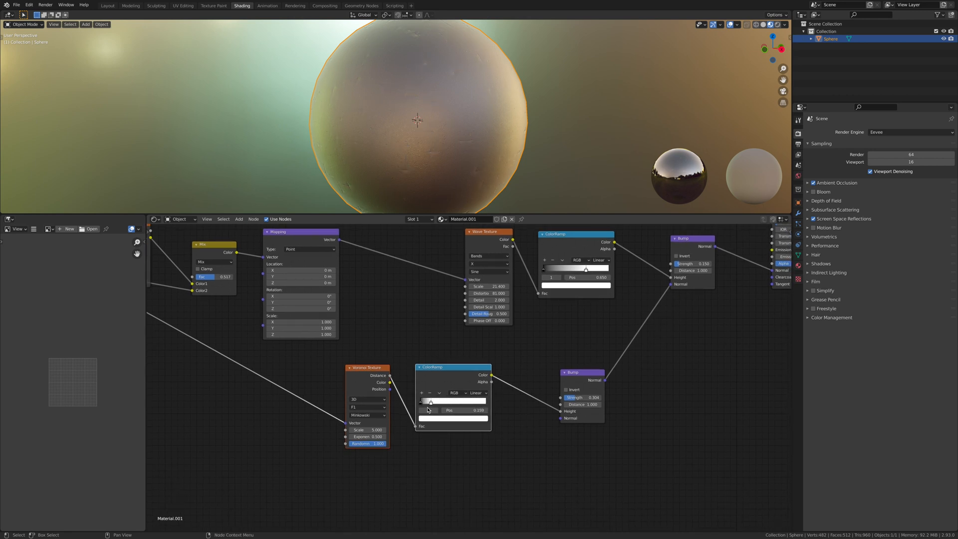
drag(431, 402, 481, 403)
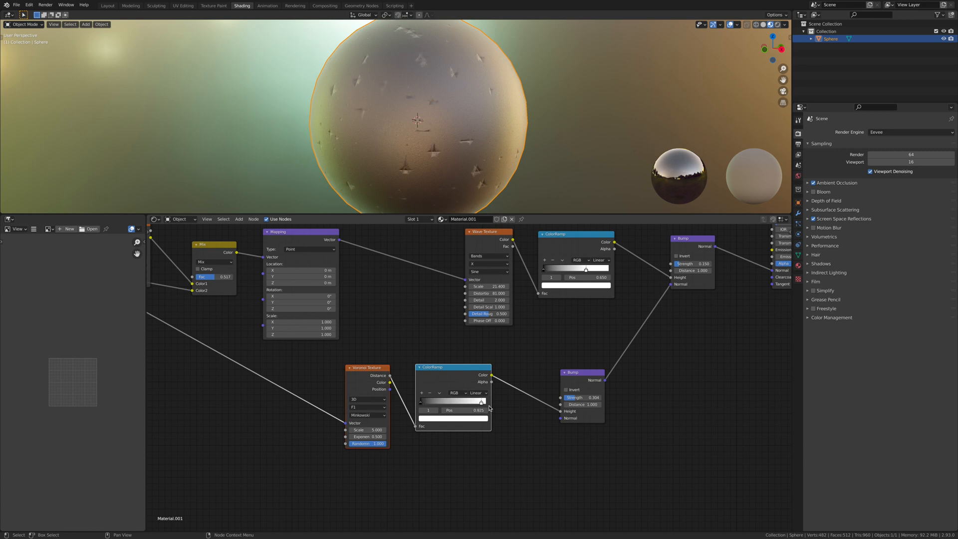
drag(481, 402, 470, 402)
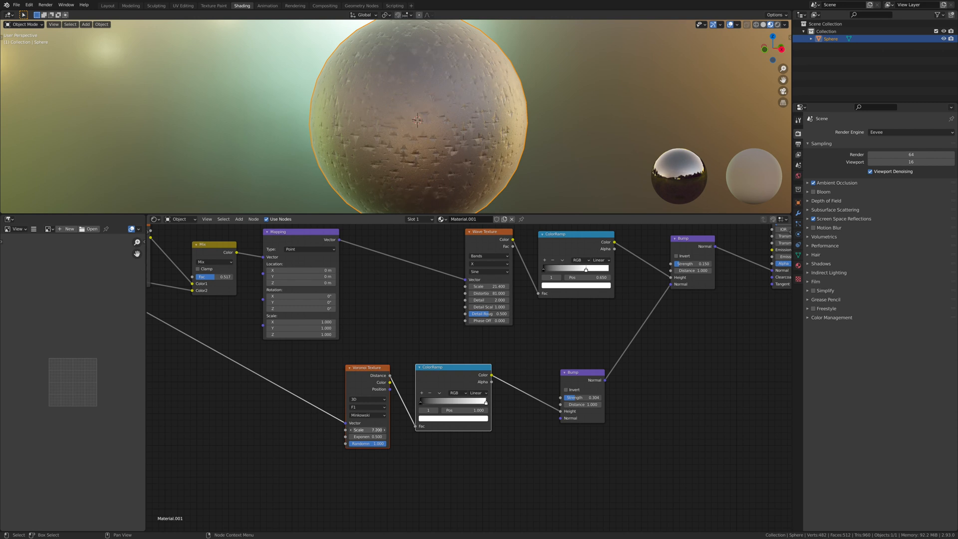
drag(392, 430, 368, 429)
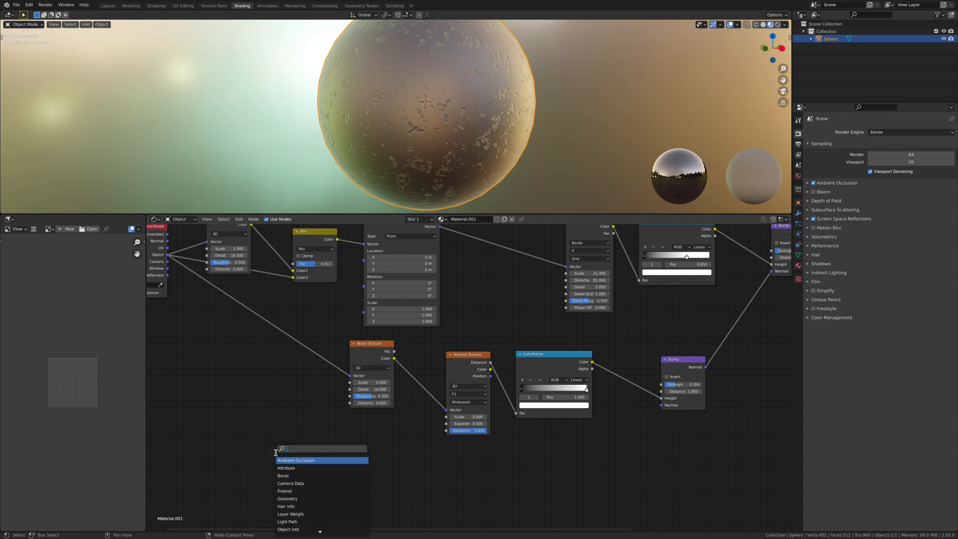
Insert a MixRGB node between Noise Texture and Voronoi, fed by the Texture Coordinate's Object output
text(mix)
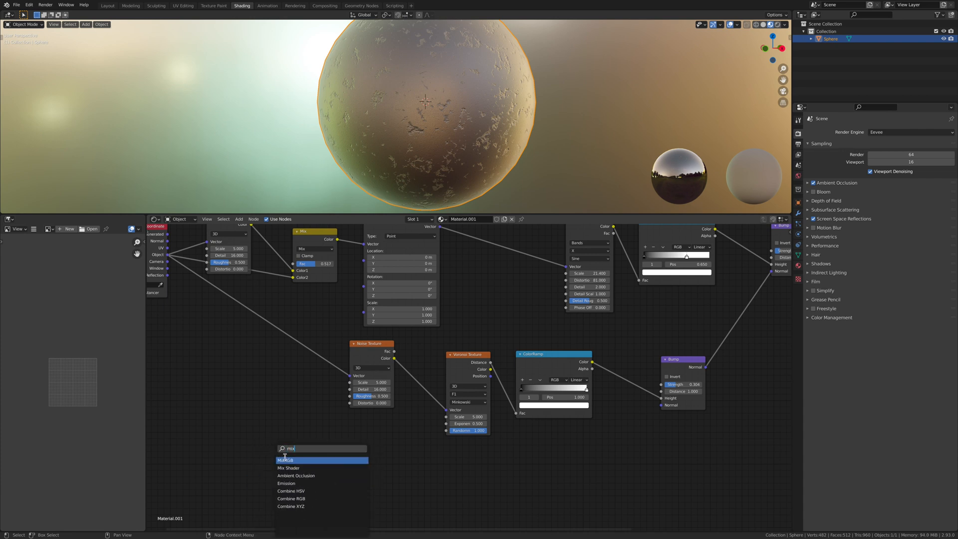
click(287, 459)
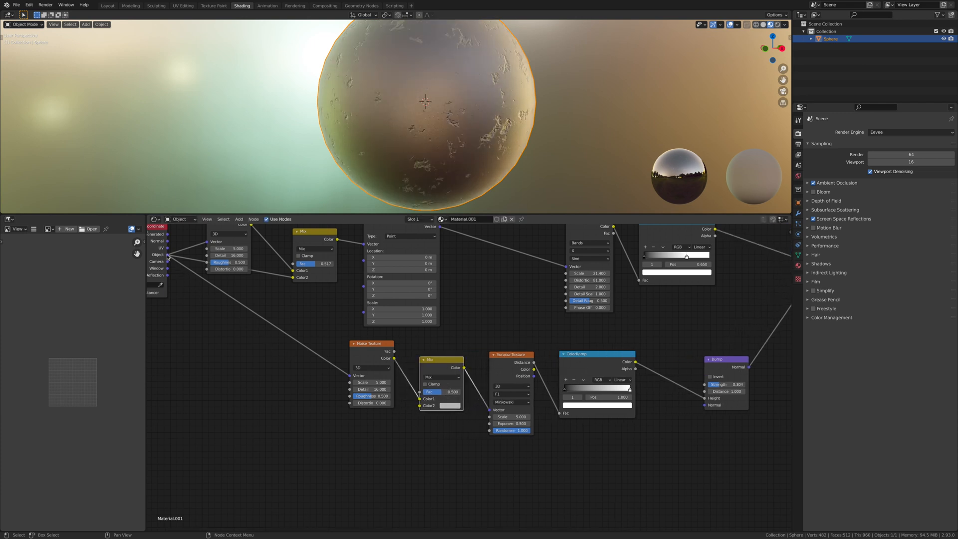
drag(168, 256, 420, 408)
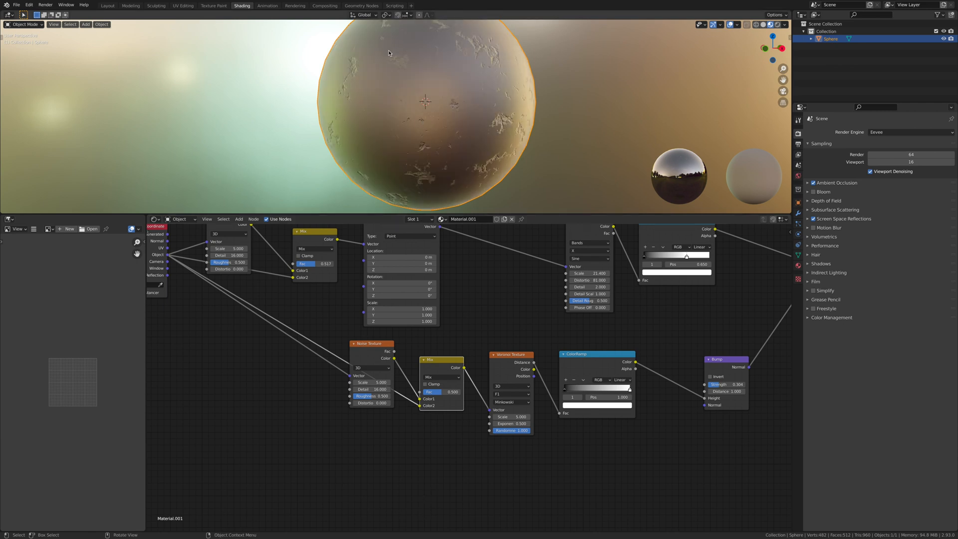
mouse_move(483, 306)
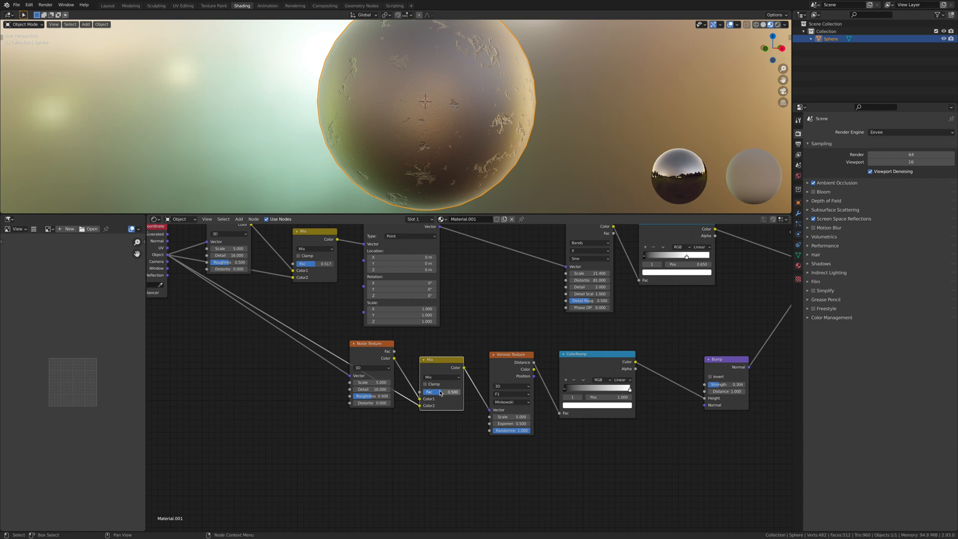
Retune the lower Bump node's Strength, raising it then settling on 0.237 for shallower dents
drag(441, 392, 464, 391)
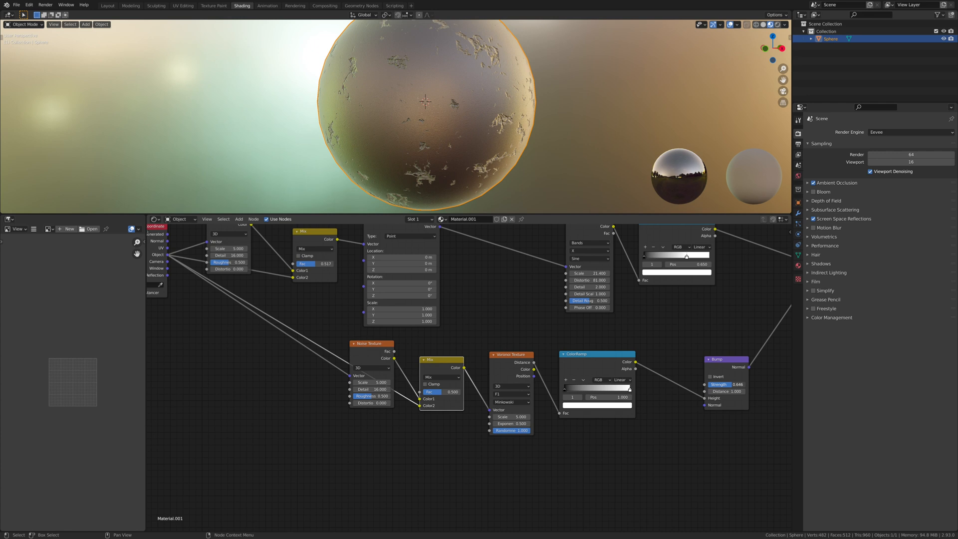
drag(727, 384, 734, 384)
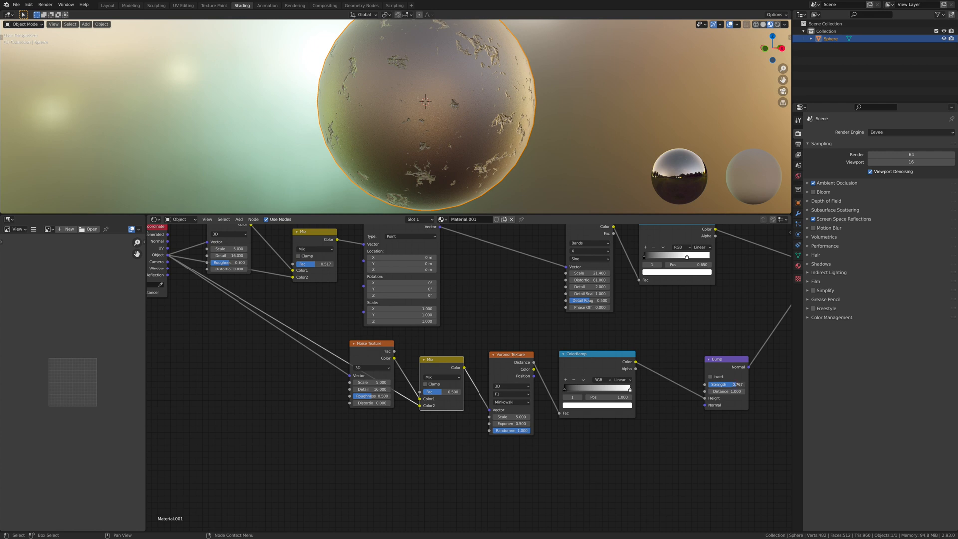
drag(728, 384, 728, 384)
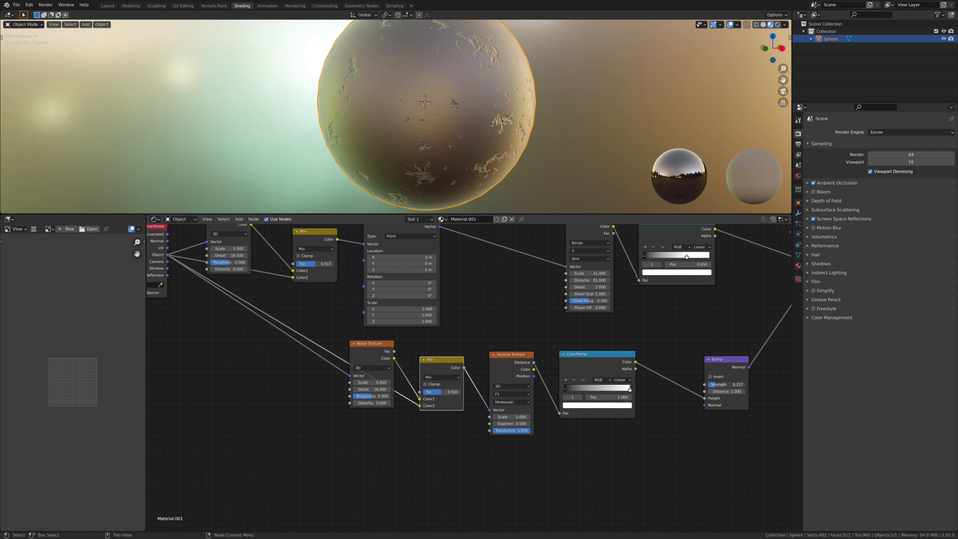